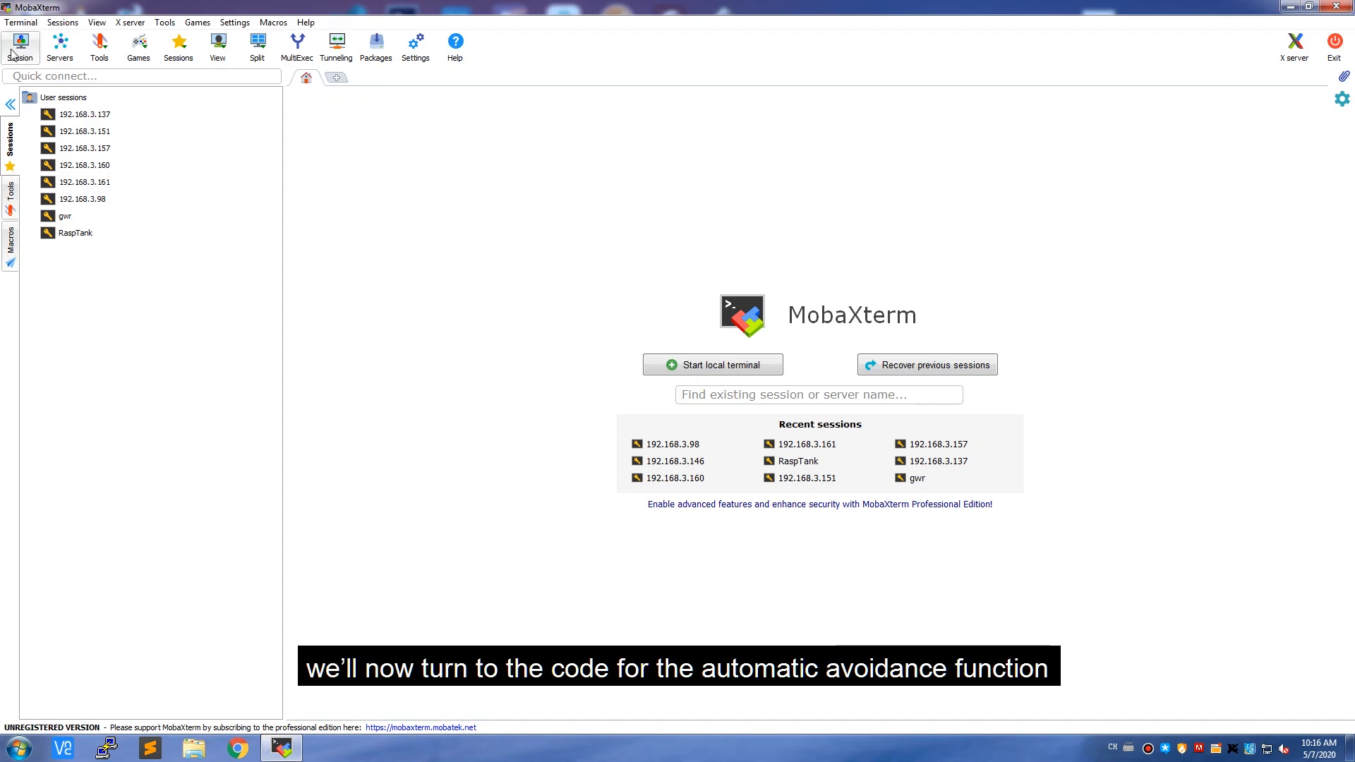
Start a new SSH session to remote host 192.168.3.146 to reach the robot's login prompt.
click(19, 47)
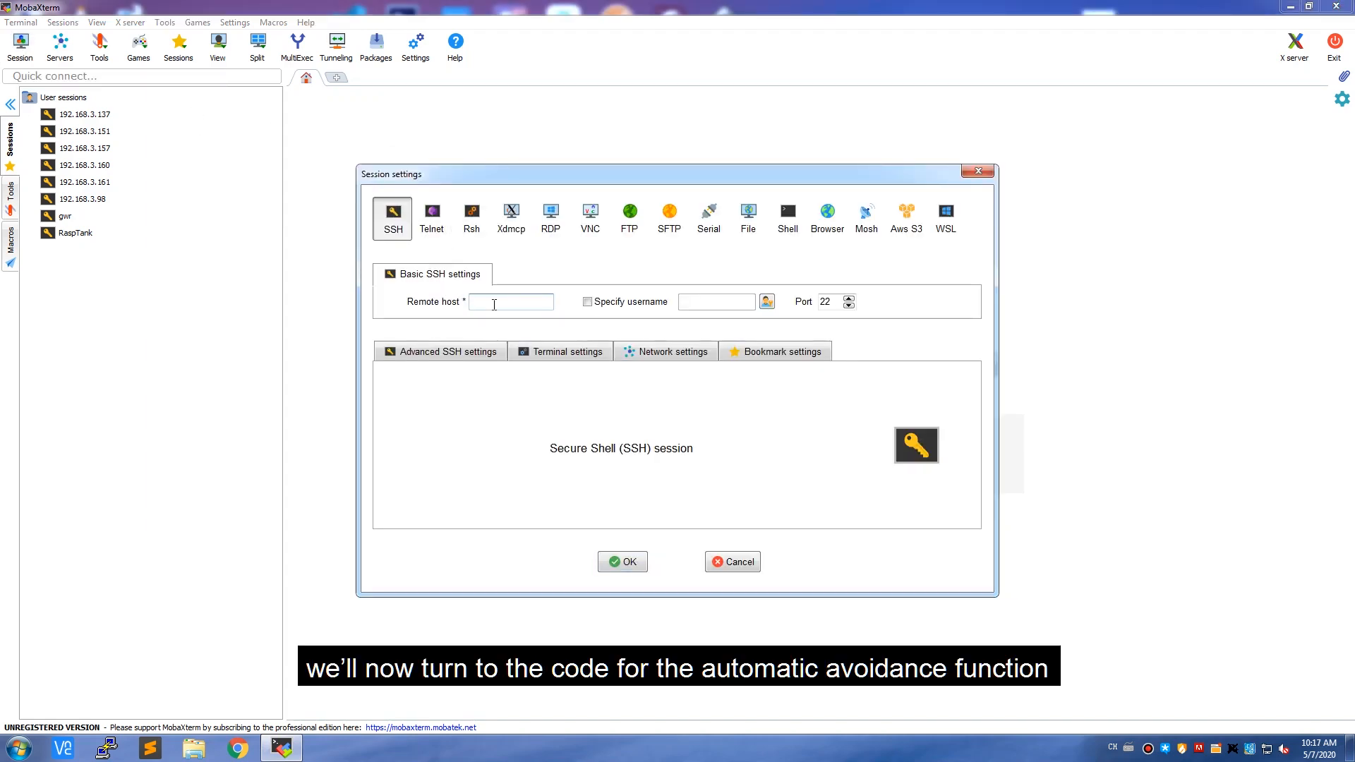
text(192.168.3.146)
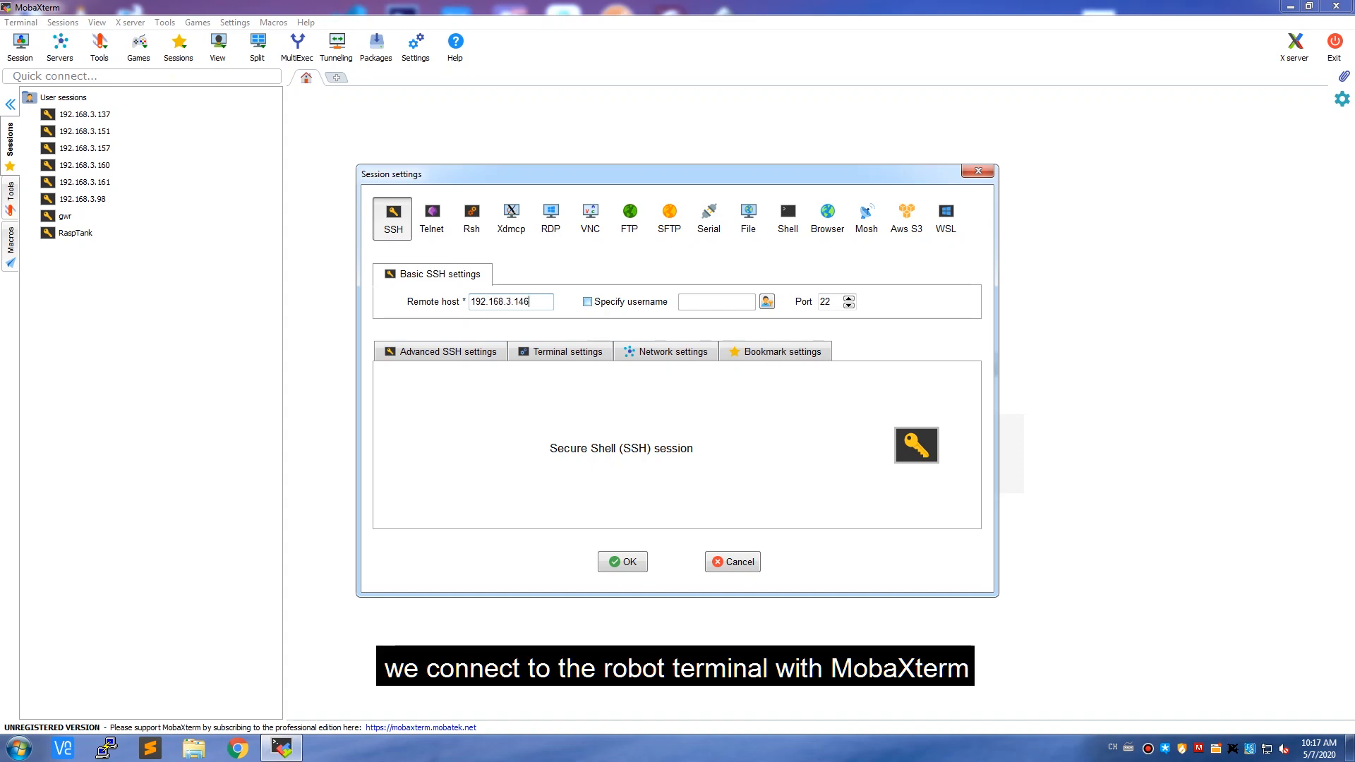
click(620, 561)
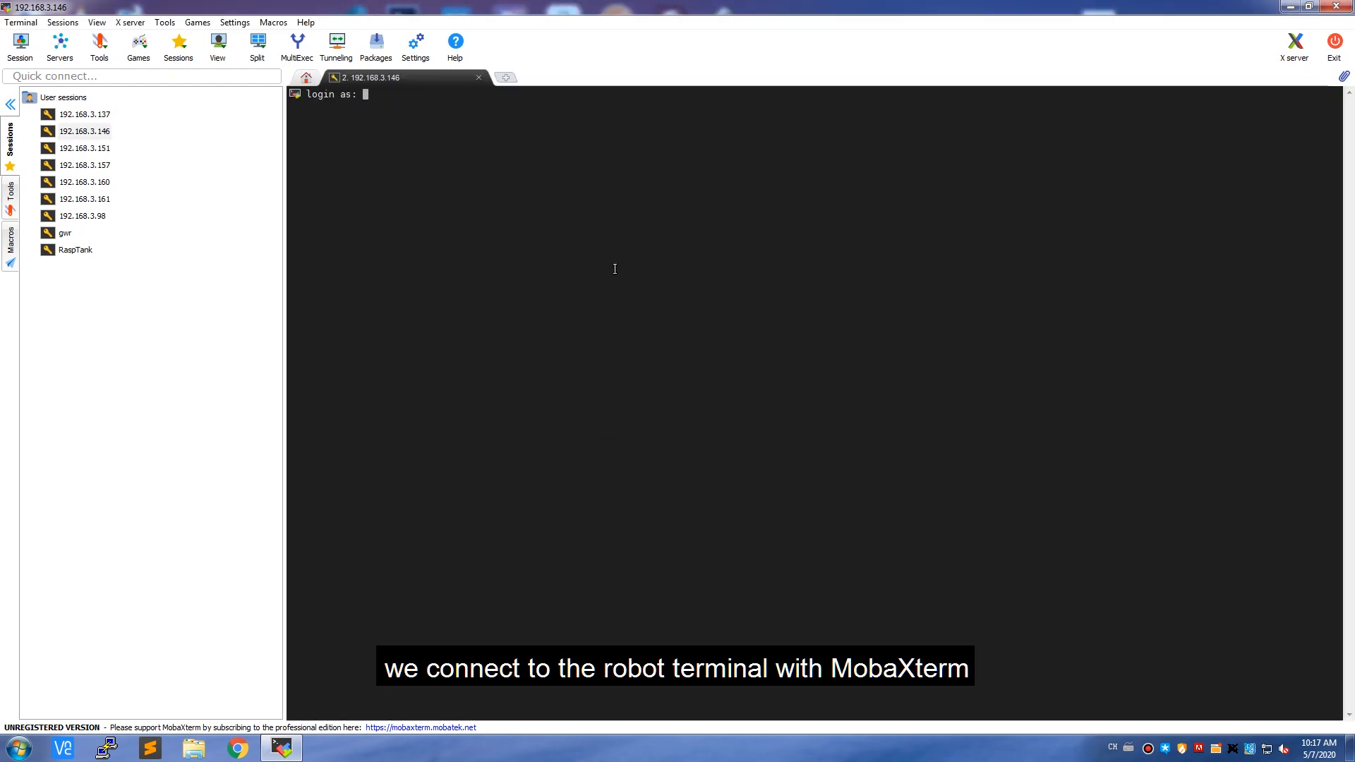
Log in as pi, make a test folder and sudo cp ultra.py, RPIservo.py and move.py into it.
text(pi)
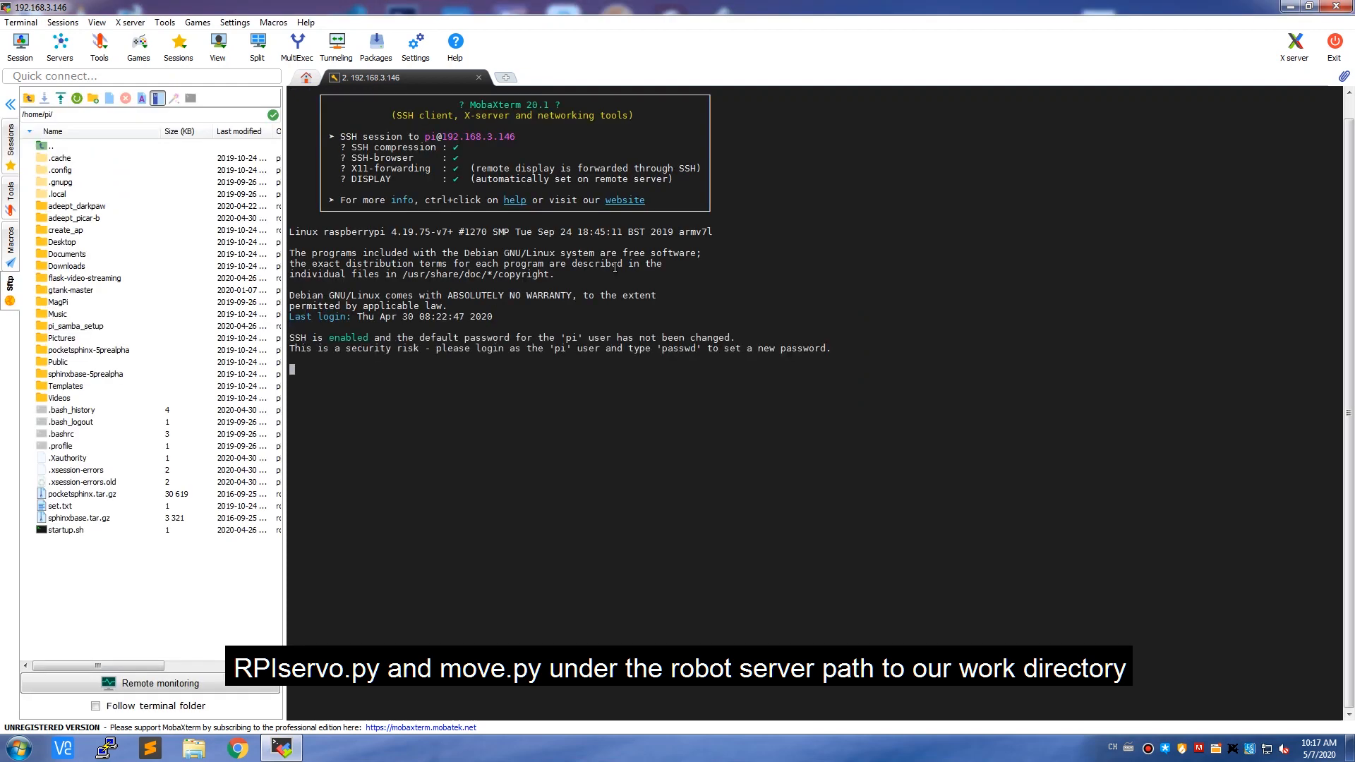
text(mkdir test)
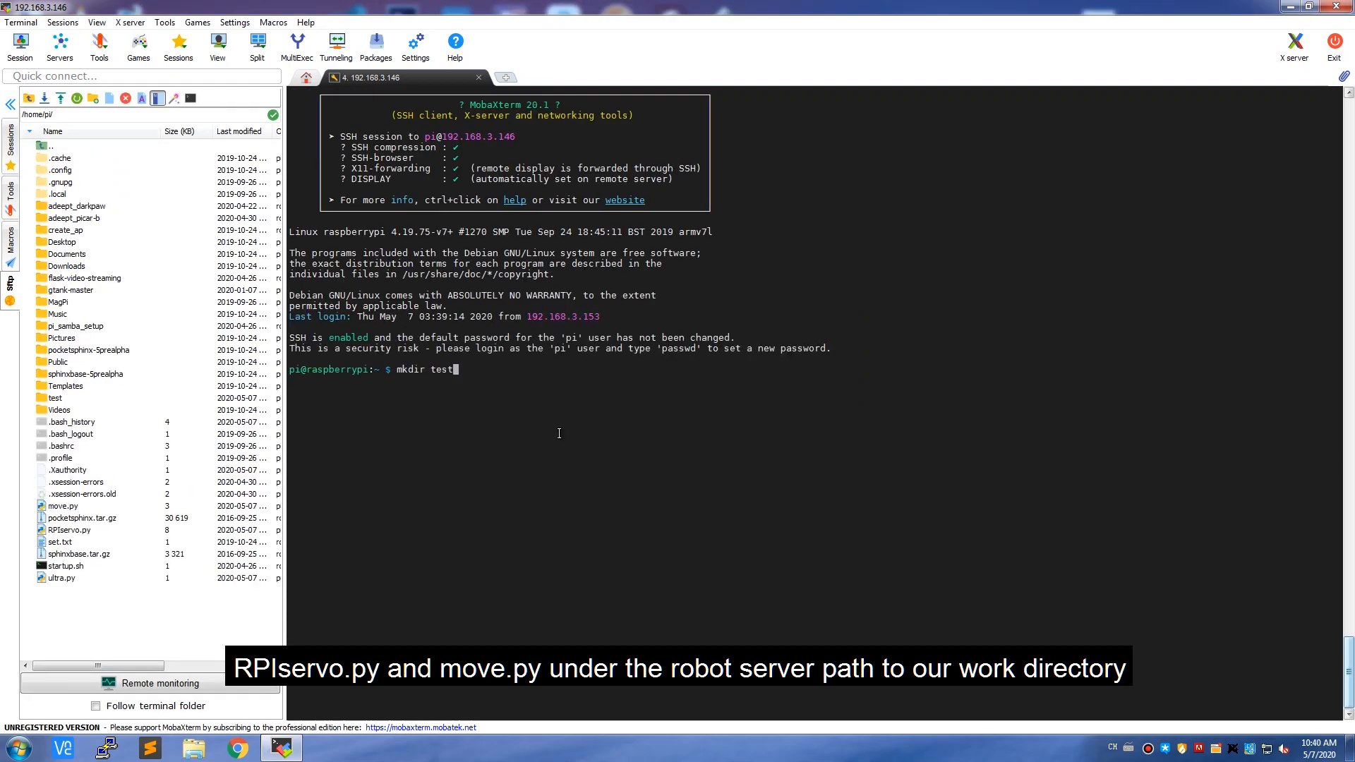
text(sudo cp adeept_picar-b/)
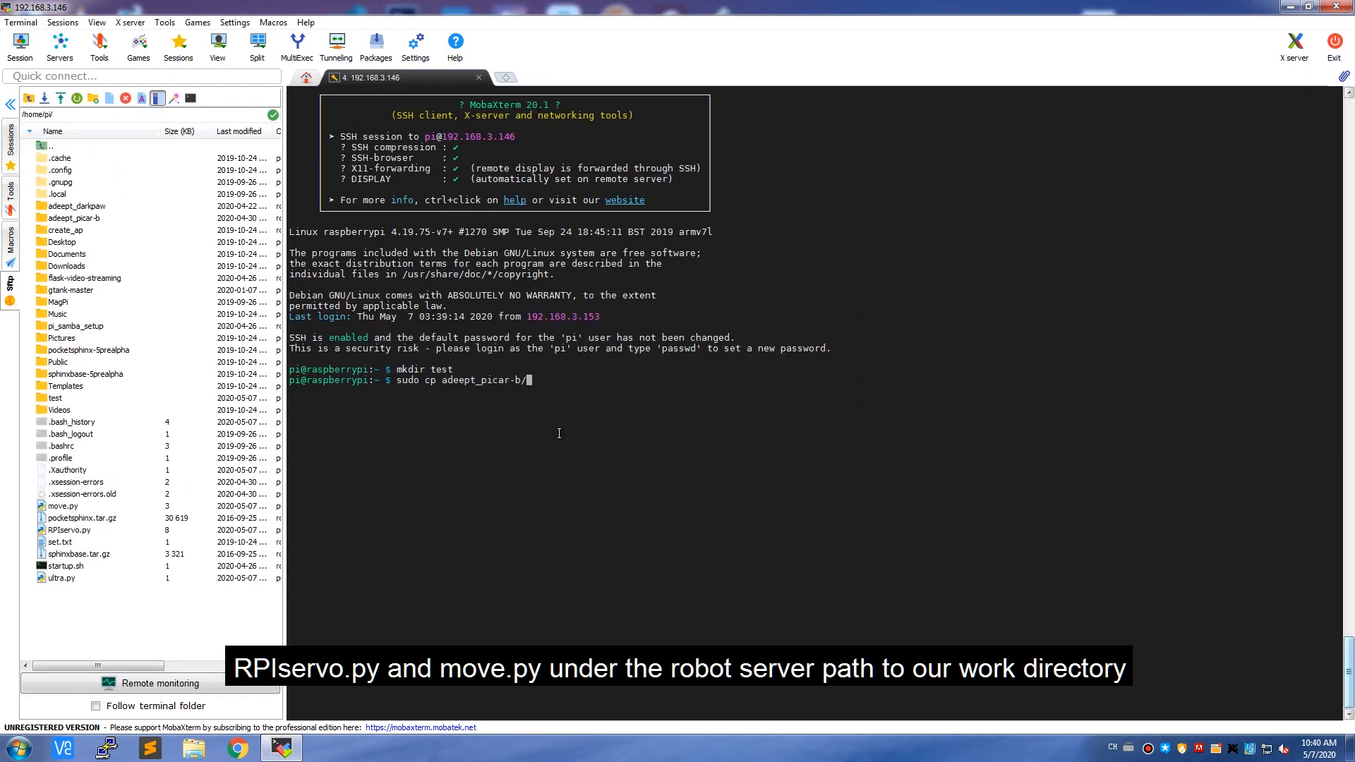
text(server/{ultra.py,)
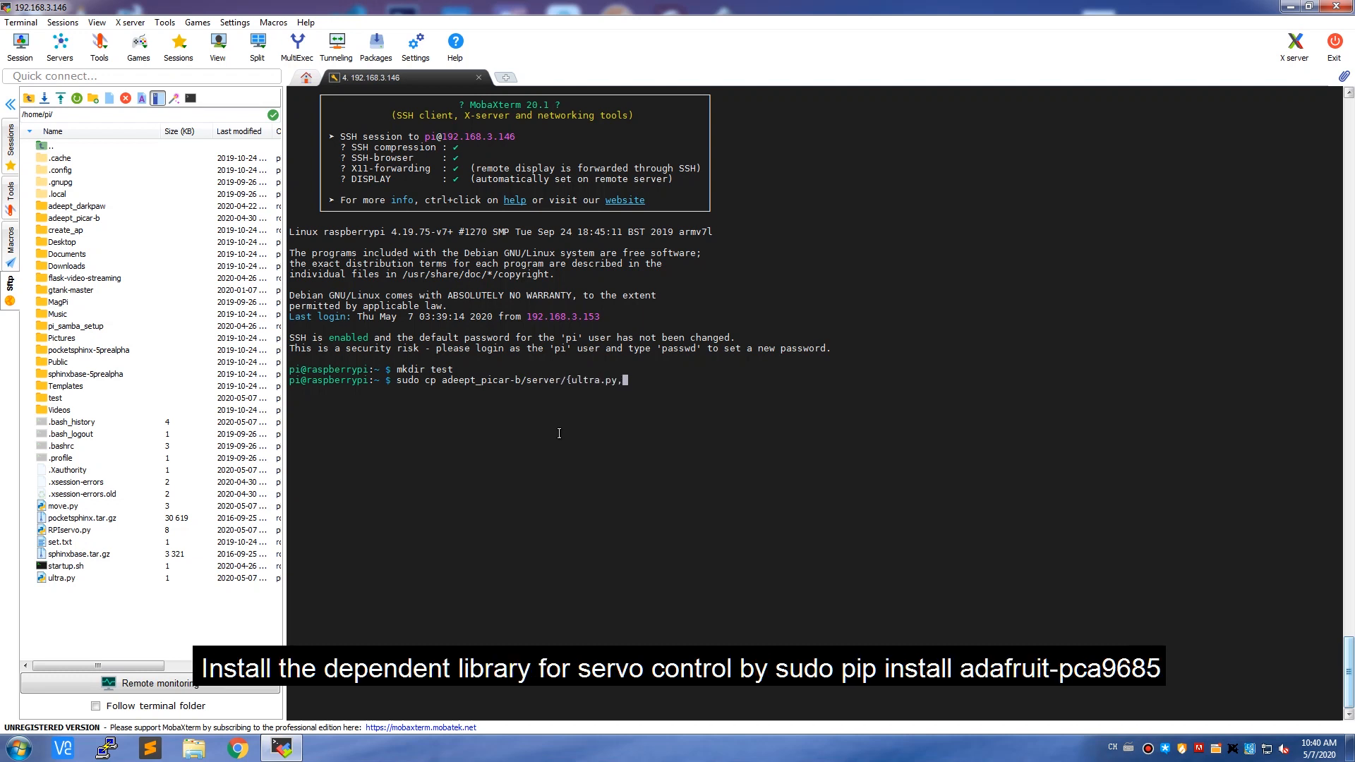
text(RPIservo.py,move.py} test/)
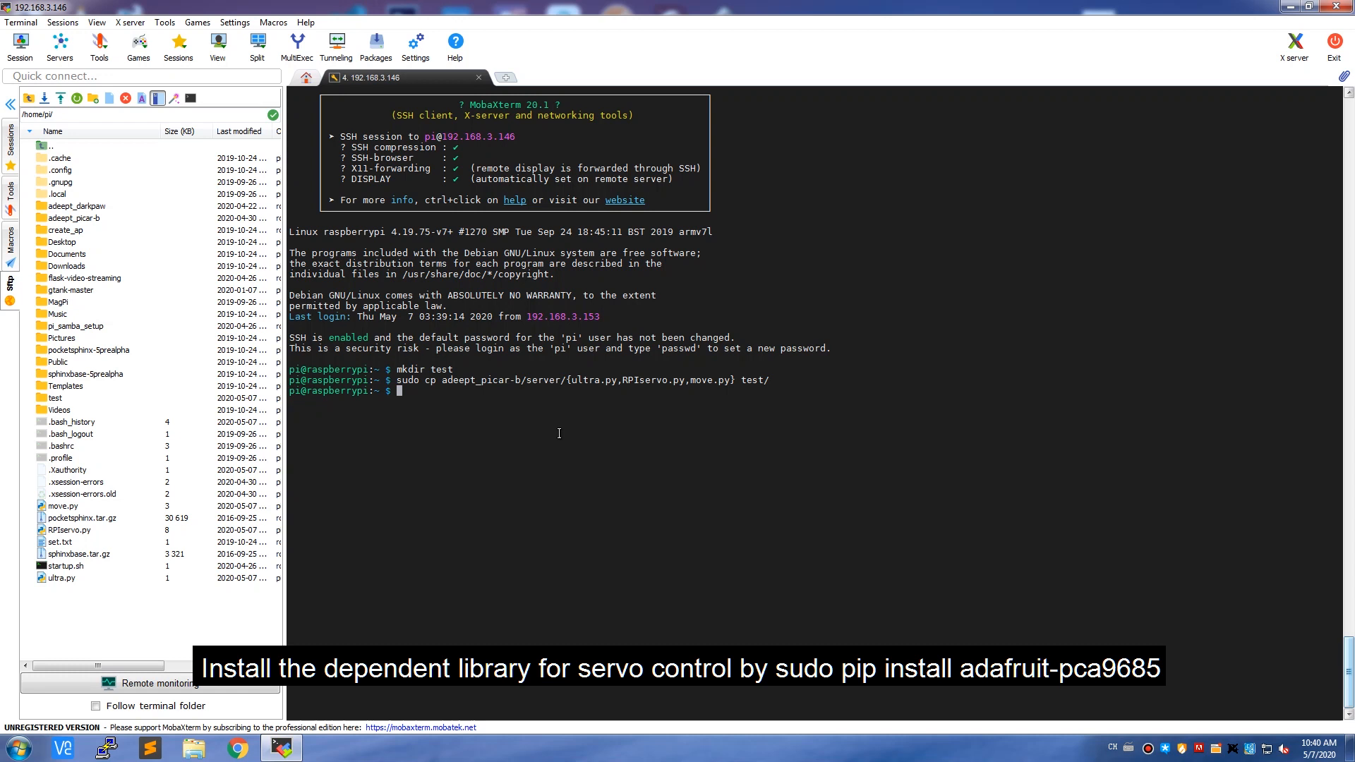
Install the adafruit-pca9685 package with sudo pip.
text(sudo pip install ada)
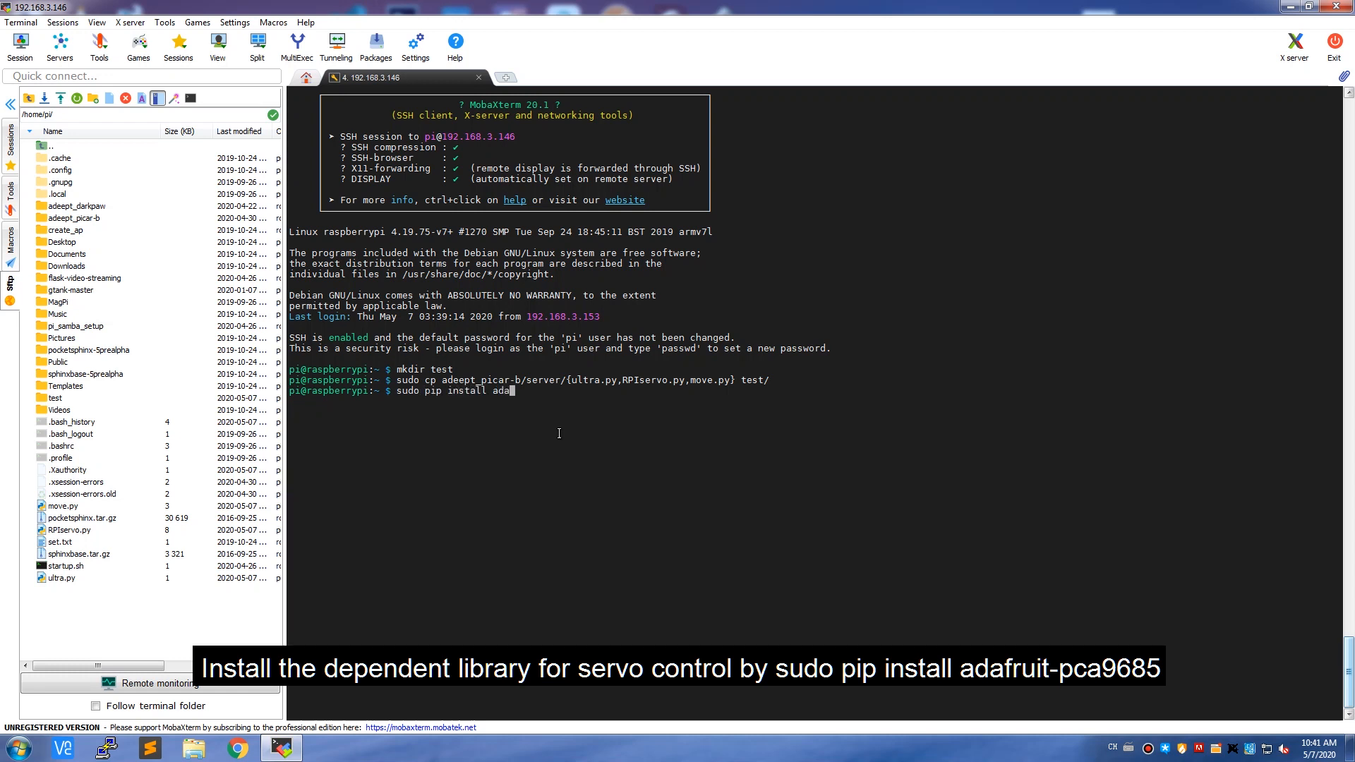
text(fruit-pca9685)
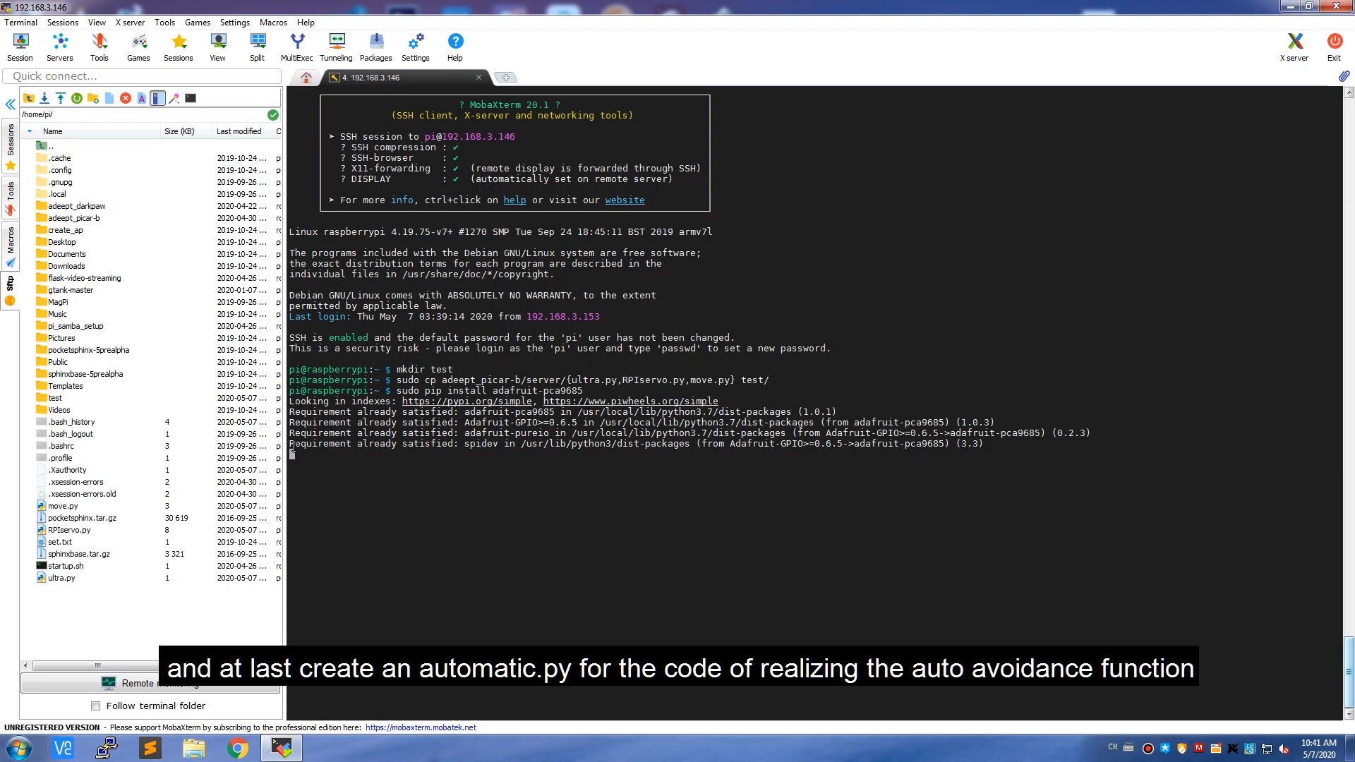
Create an empty automatic.py in test and open it in Visual Studio Code from the SFTP browser.
text(cd test)
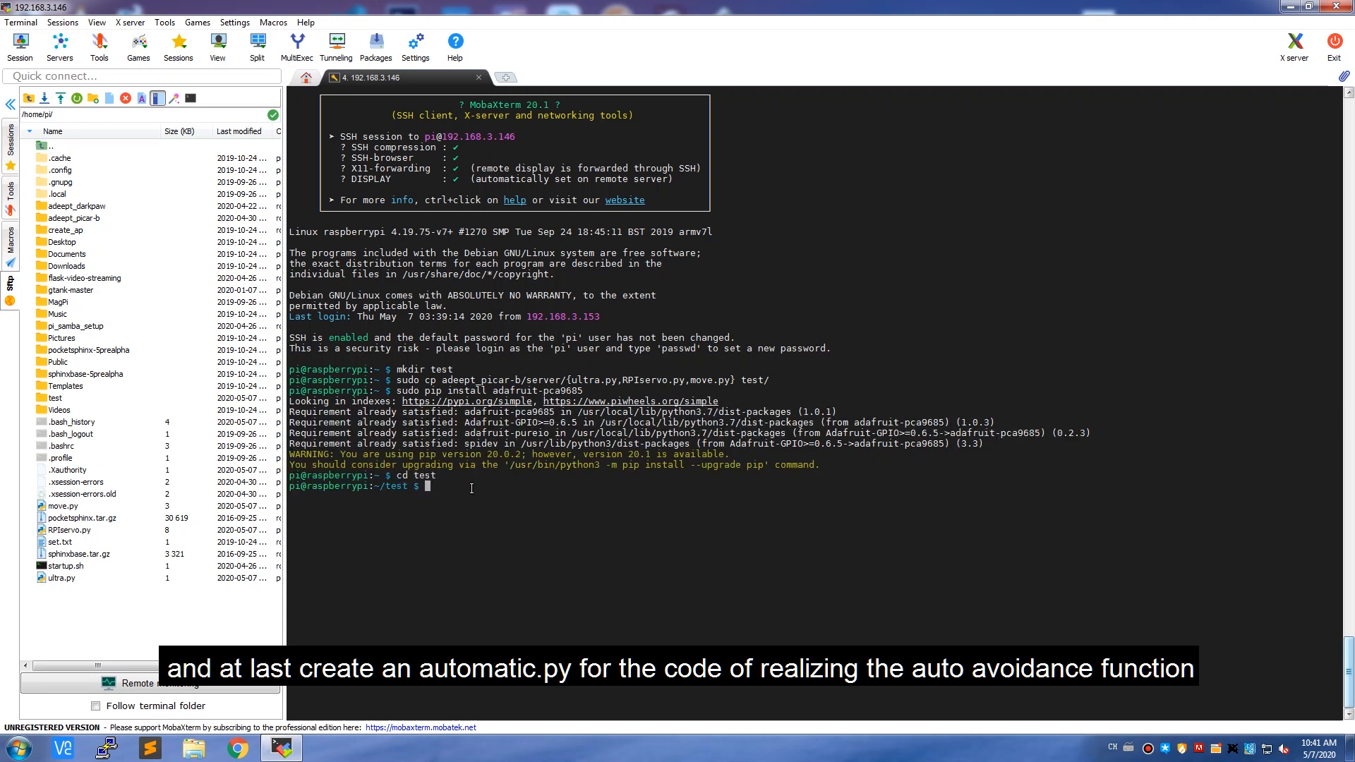
text(touch automatic.py)
text(ls)
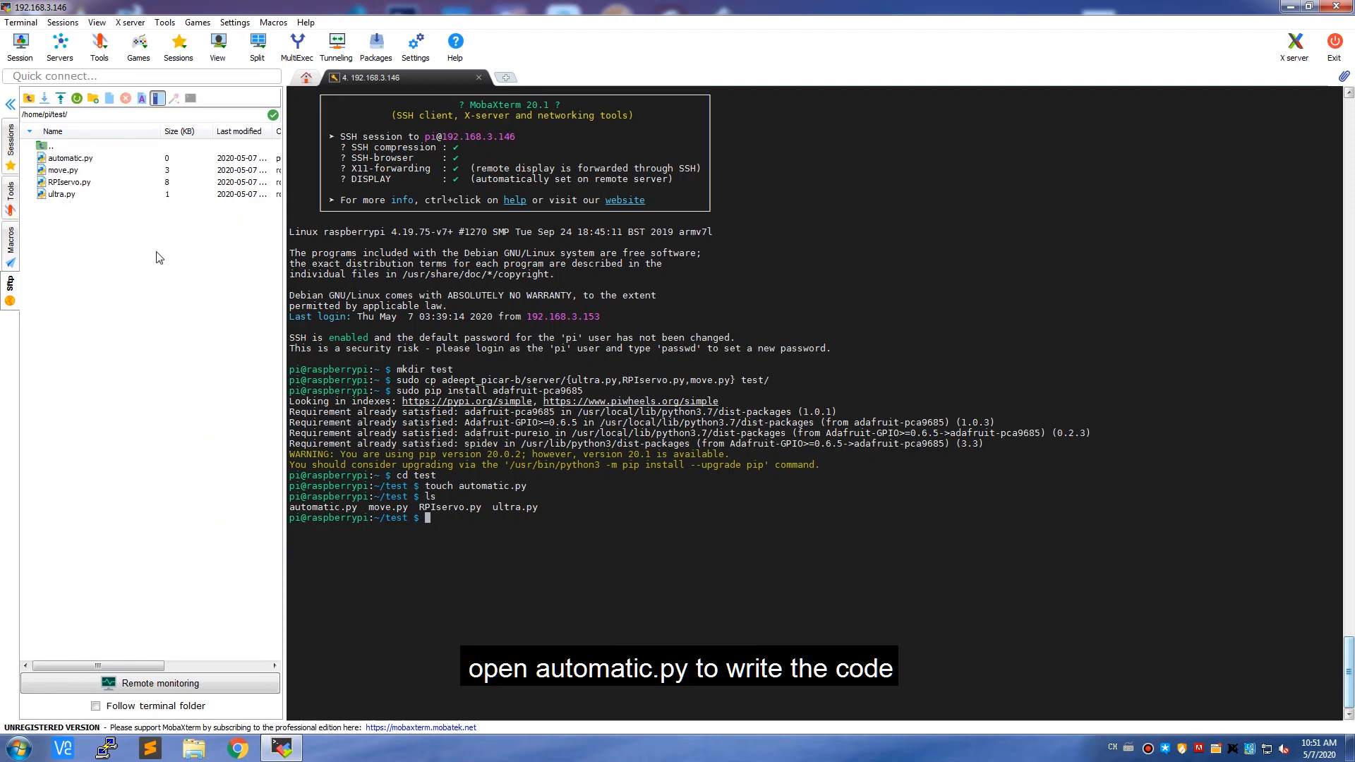
double_click(70, 158)
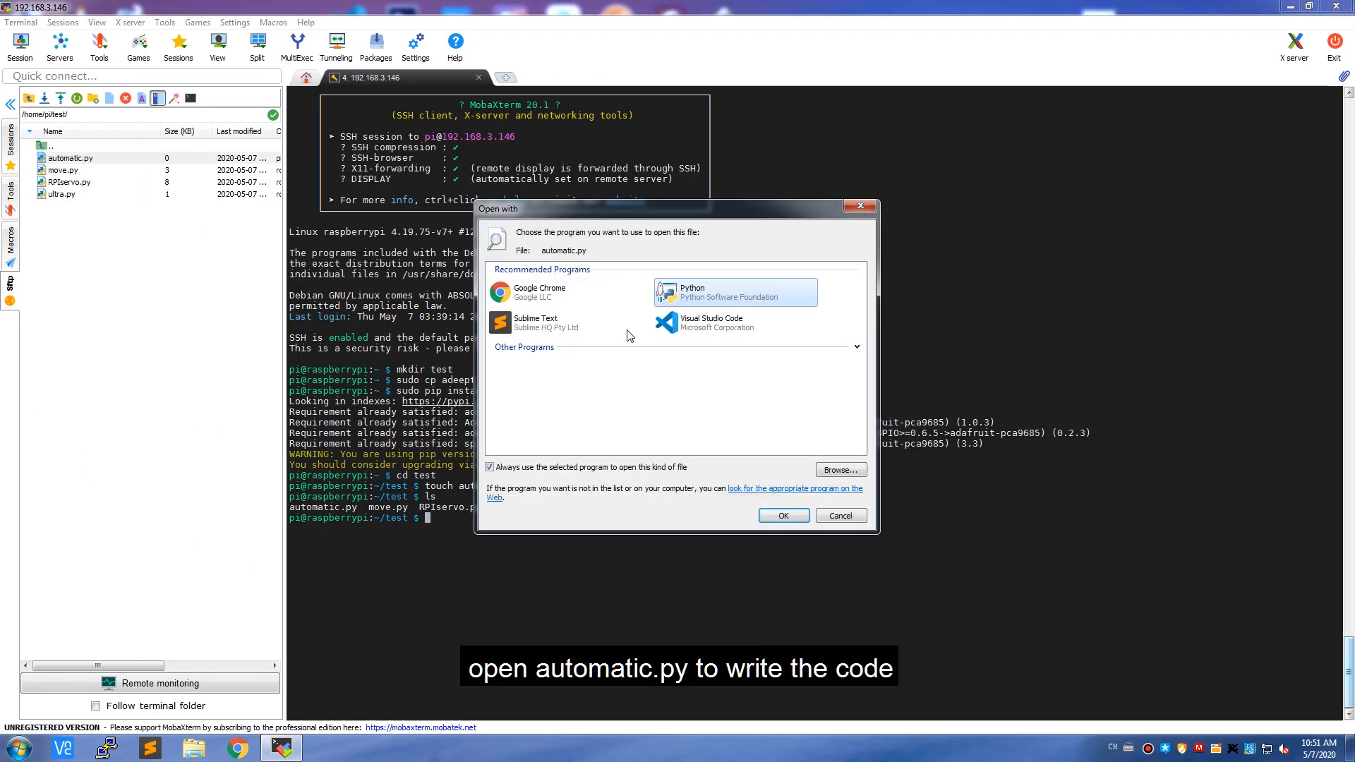
click(781, 515)
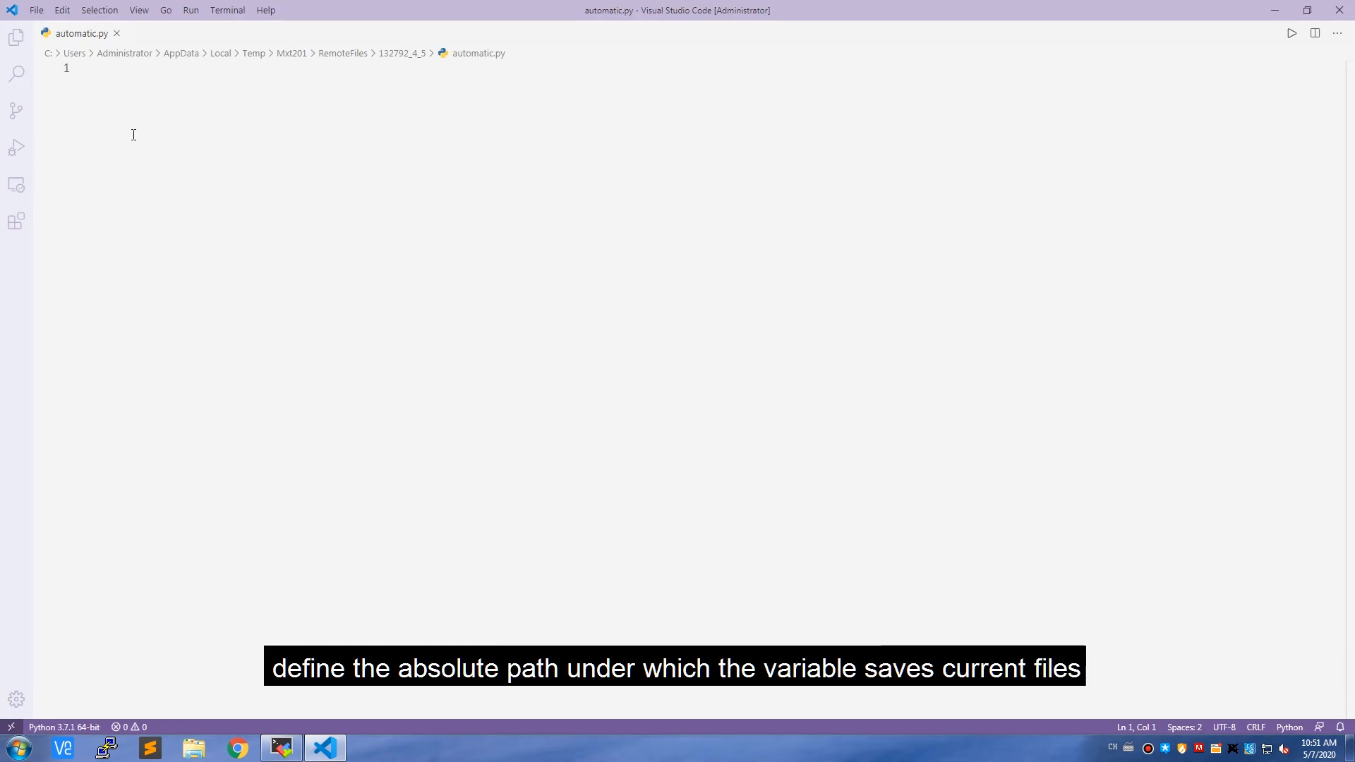
Write the import ultra line and the curpath/thisPath os.path definitions at the top of automatic.py.
text(import ultra)
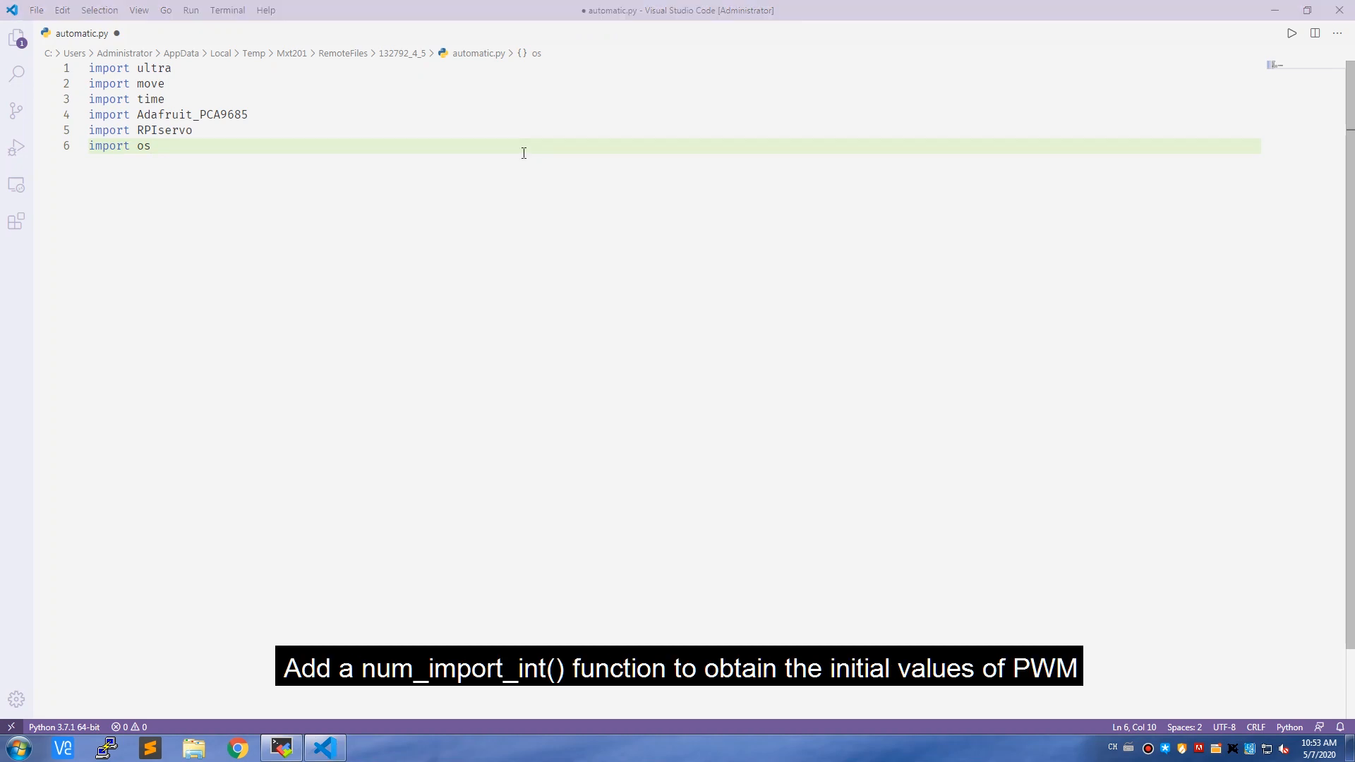
text(curpath = os.path.realpath)
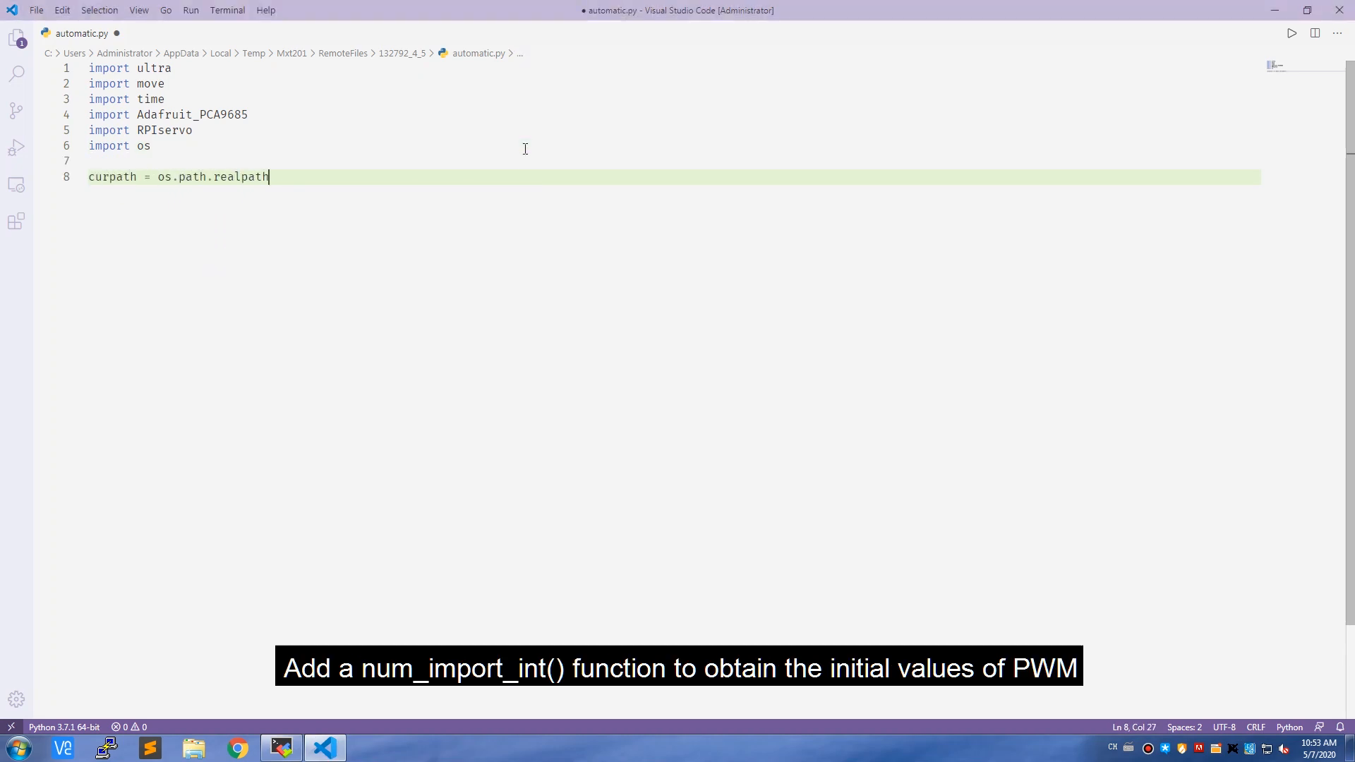
text((__file__))
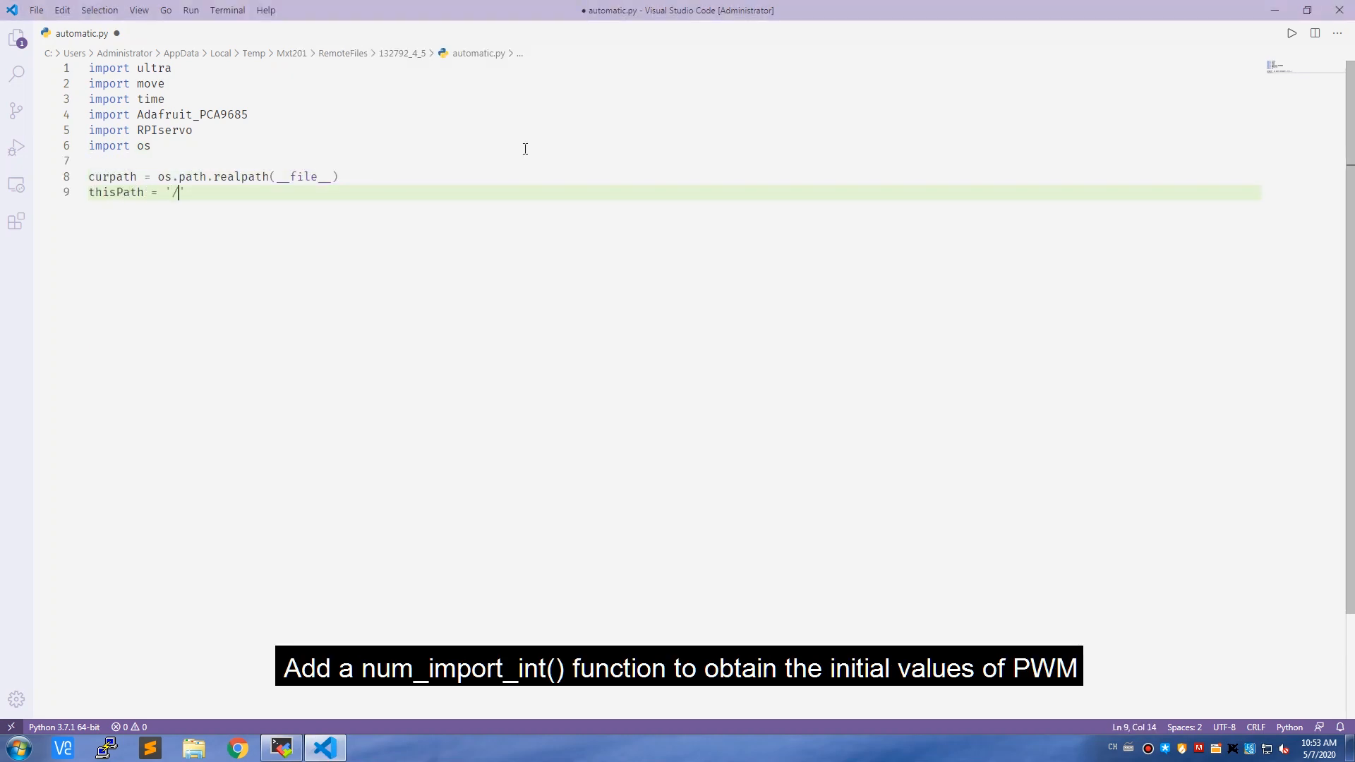
text(+os.path.dirname(curpath)
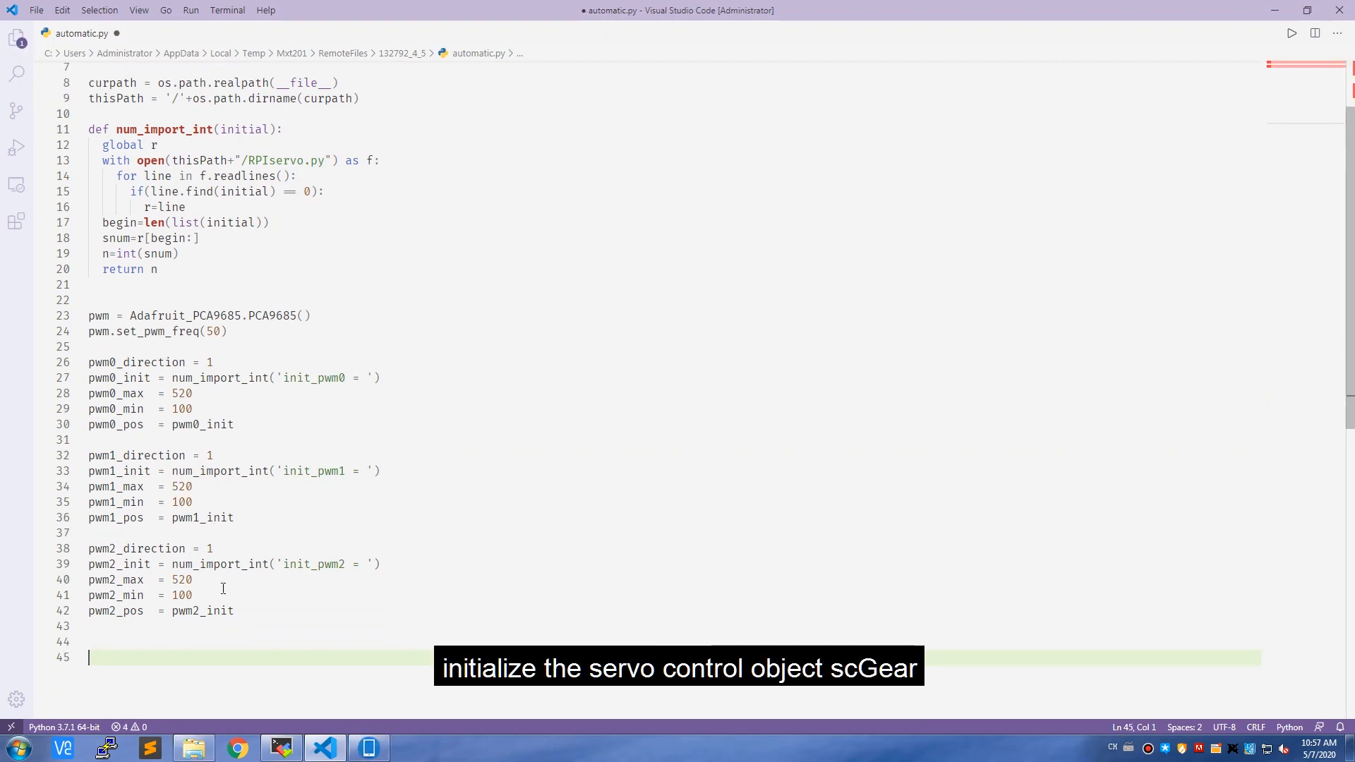
mouse_move(220, 650)
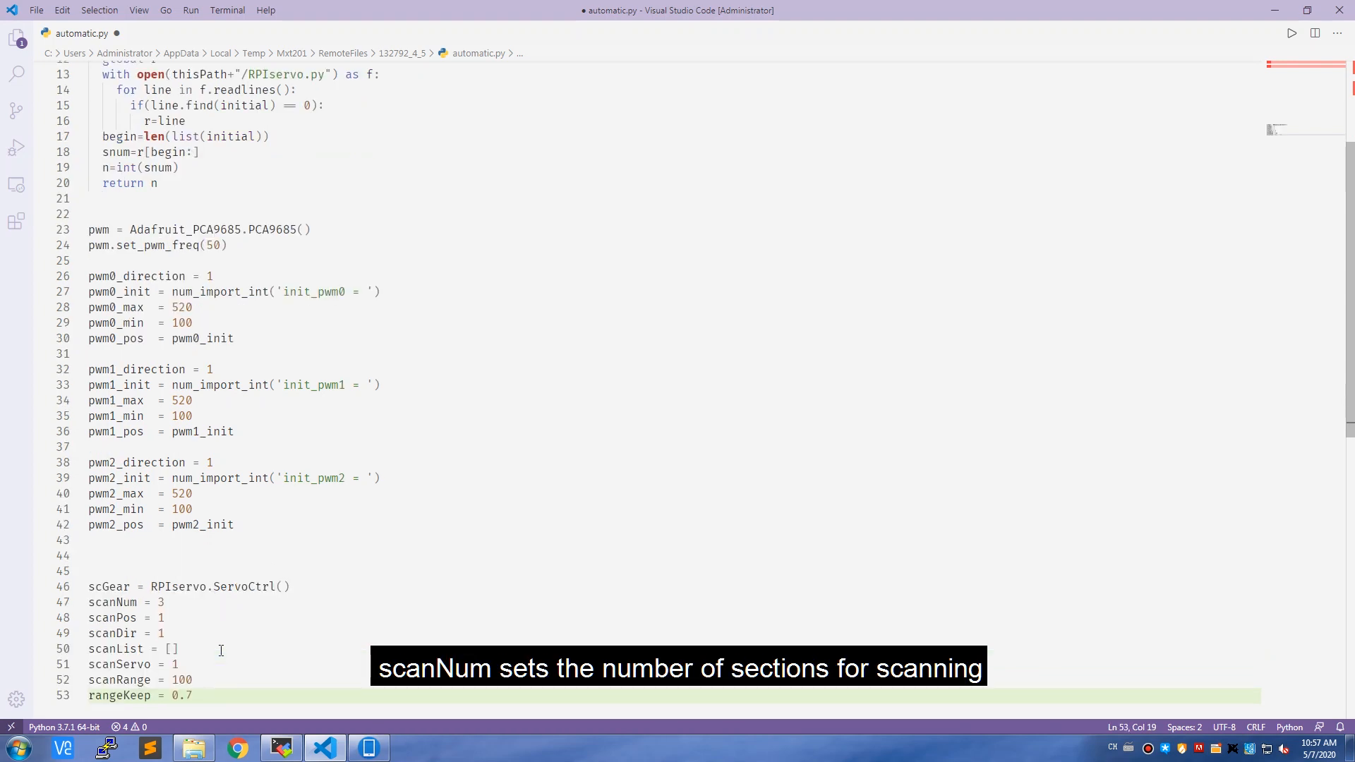
Add scGear = RPIservo.ServoCtrl() and the scan variables scanNum through rangeKeep = 0.7.
scroll(down, 3)
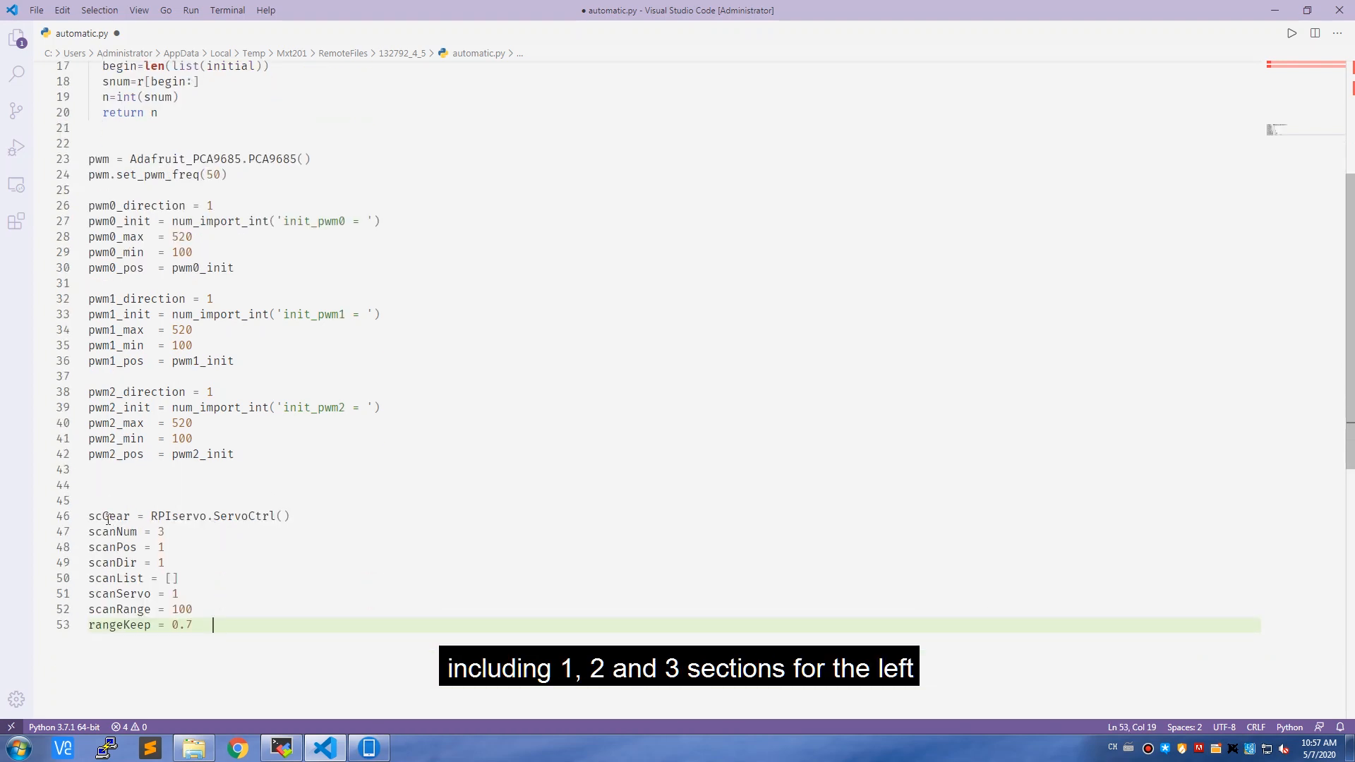
double_click(96, 515)
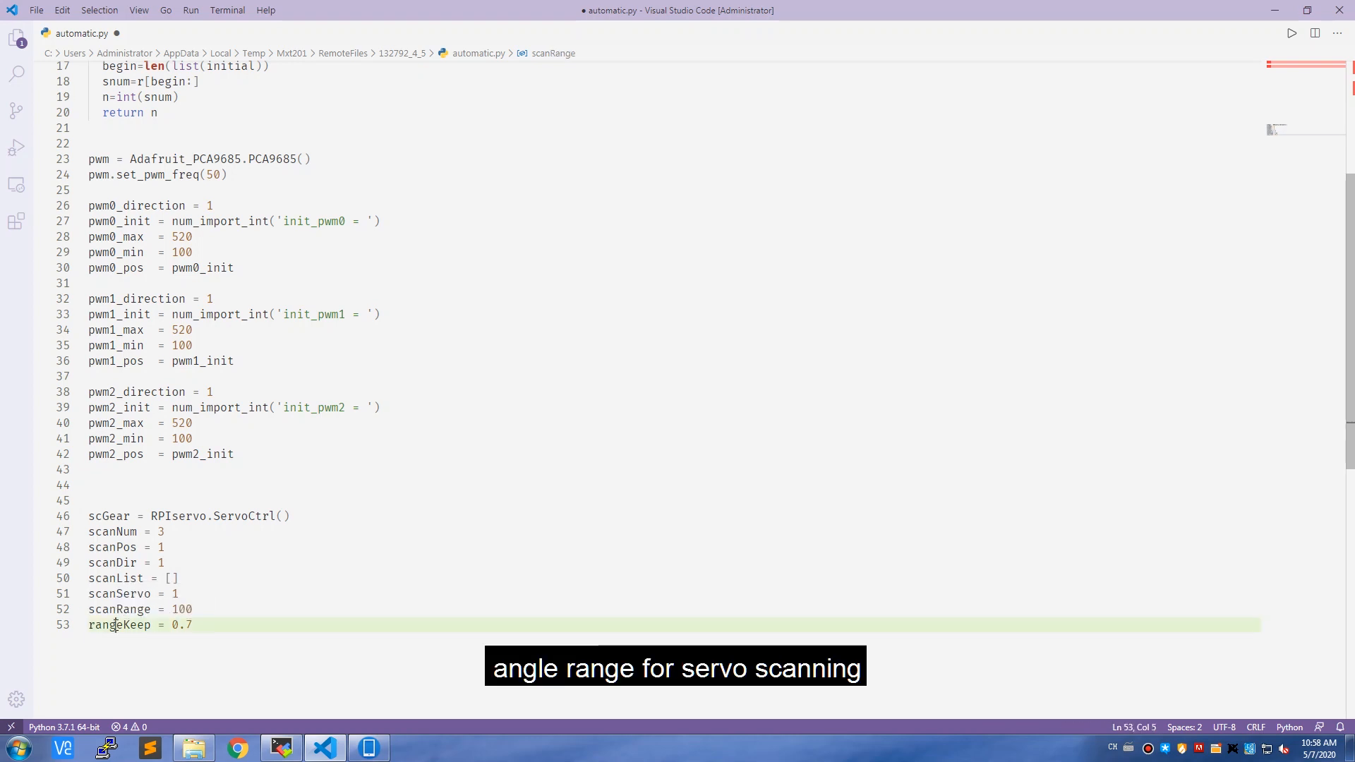
double_click(119, 624)
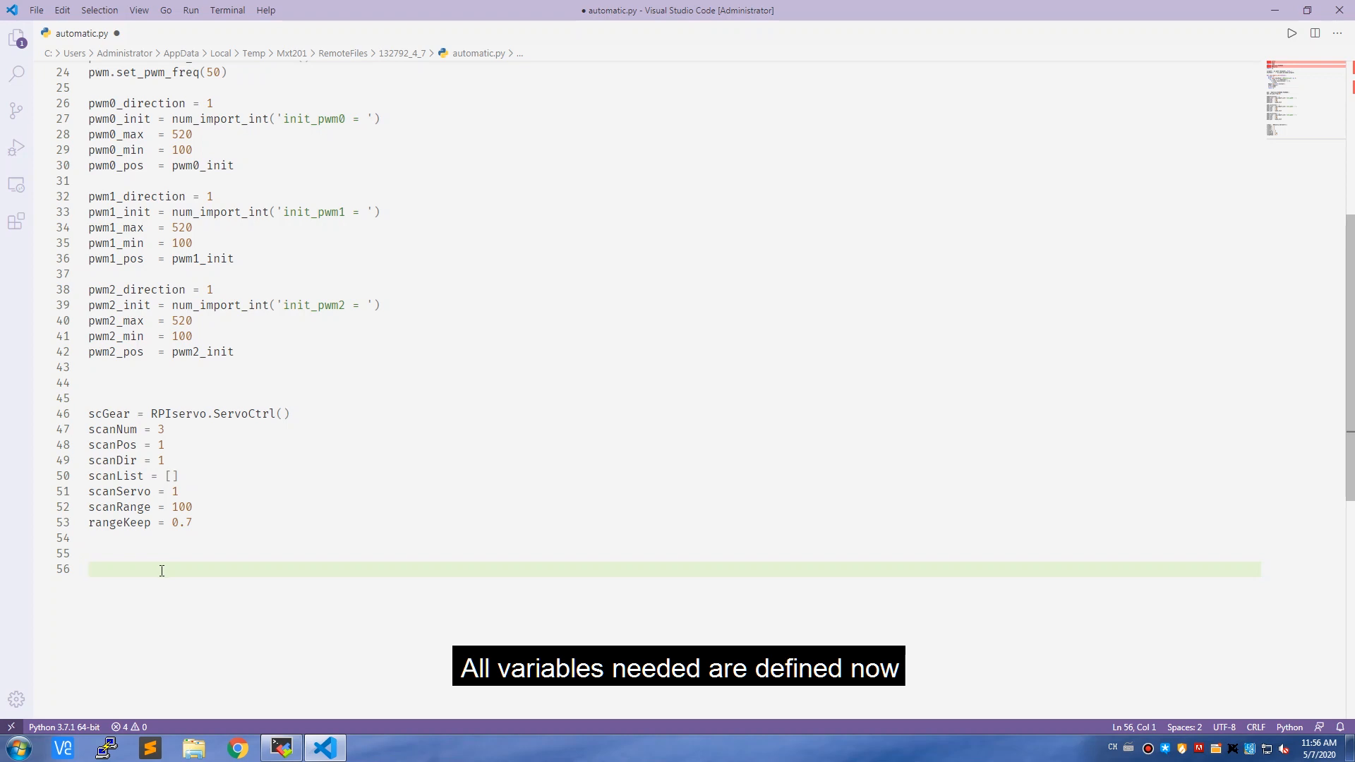
Add the scanPos scanning blocks filling scanList and the min(scanList) < rangeKeep avoidance logic.
scroll(down, 3)
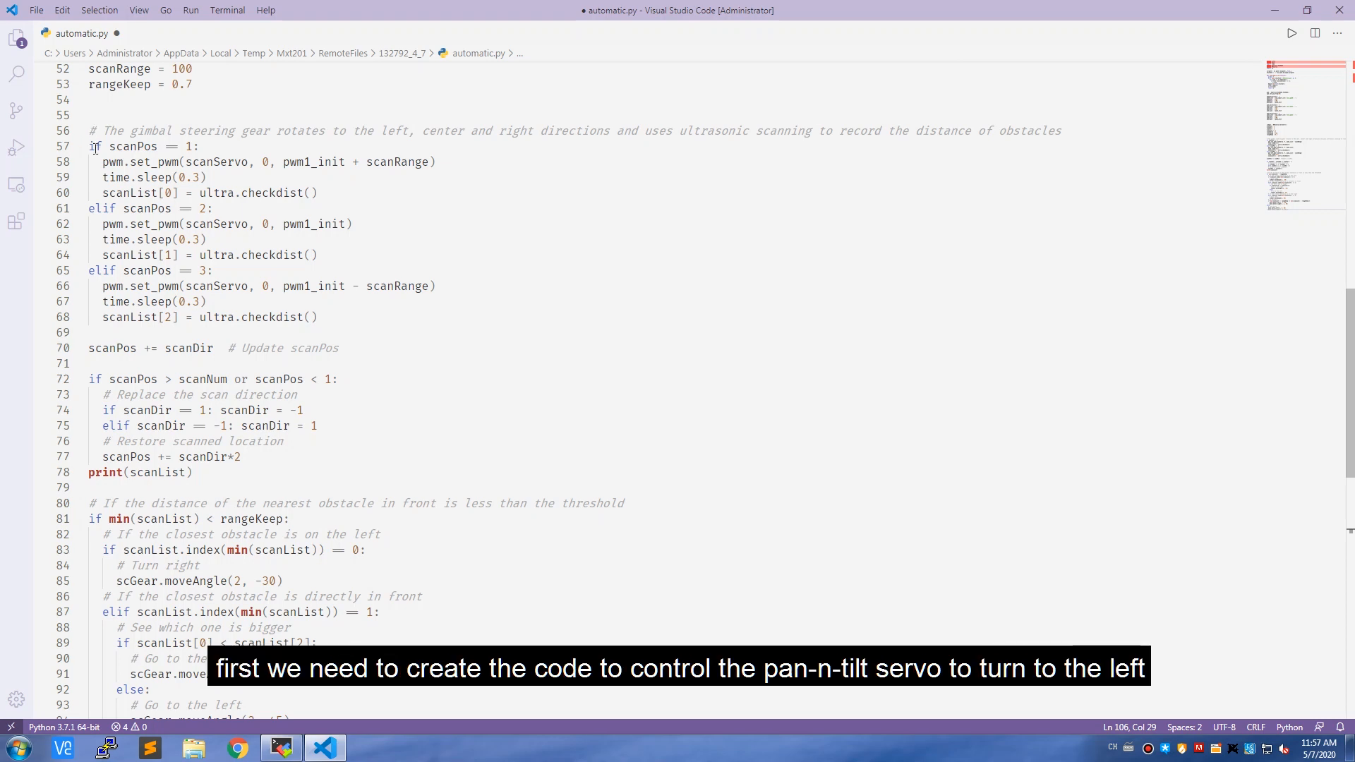
mouse_move(99, 160)
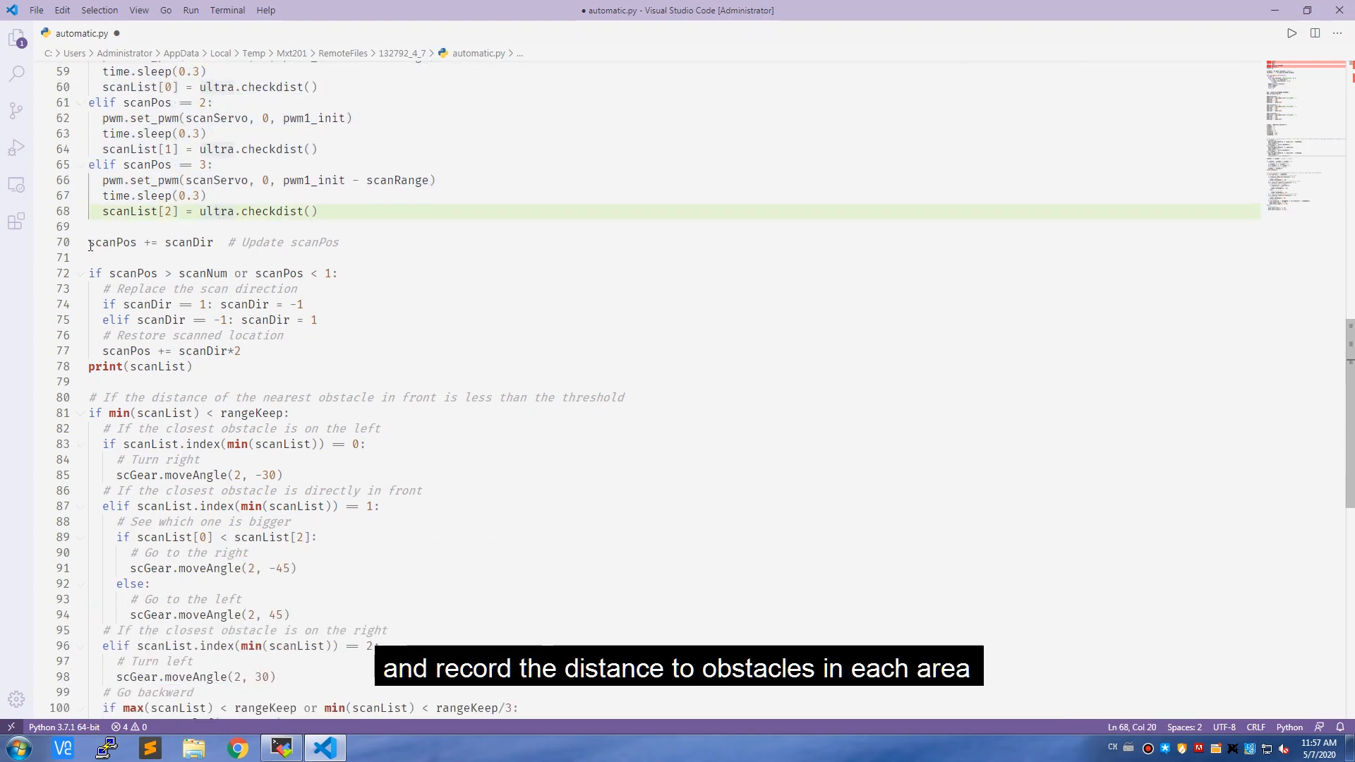
drag(88, 242, 195, 366)
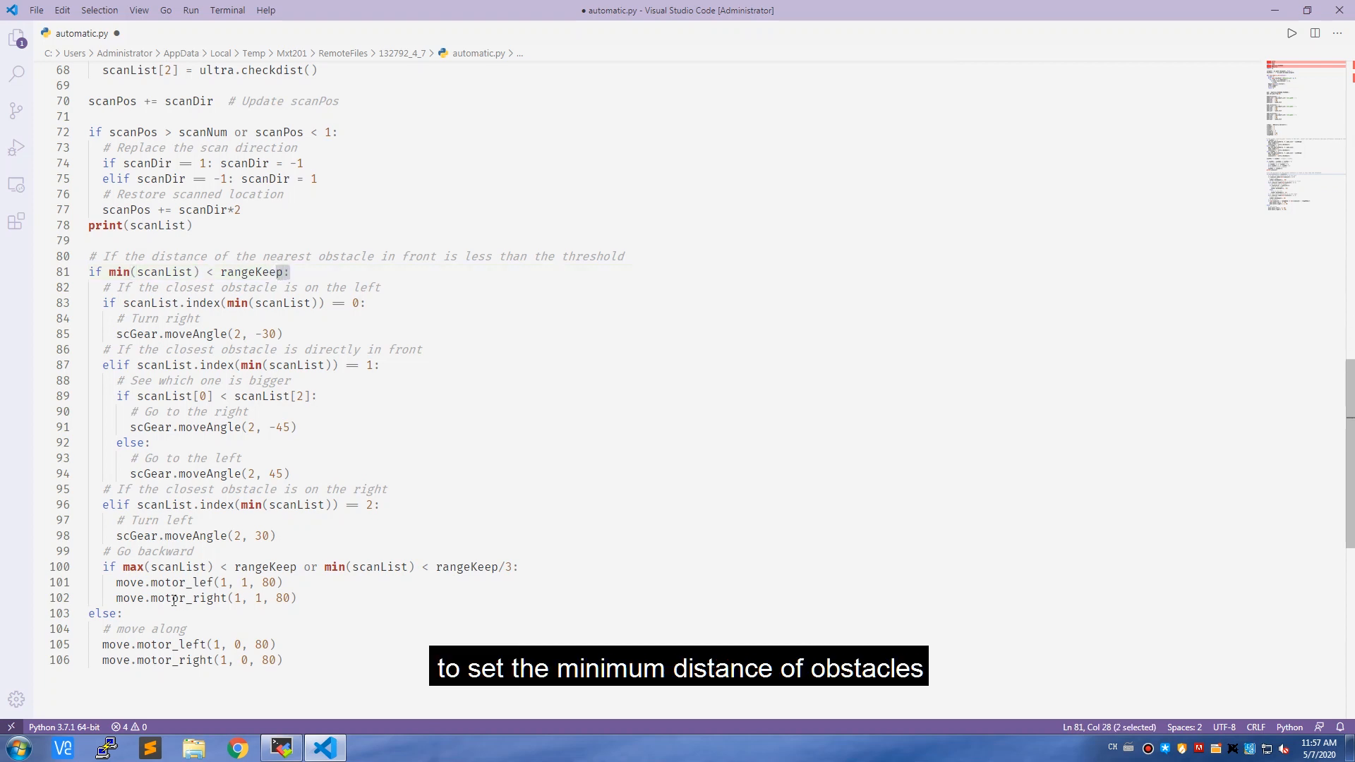
click(173, 597)
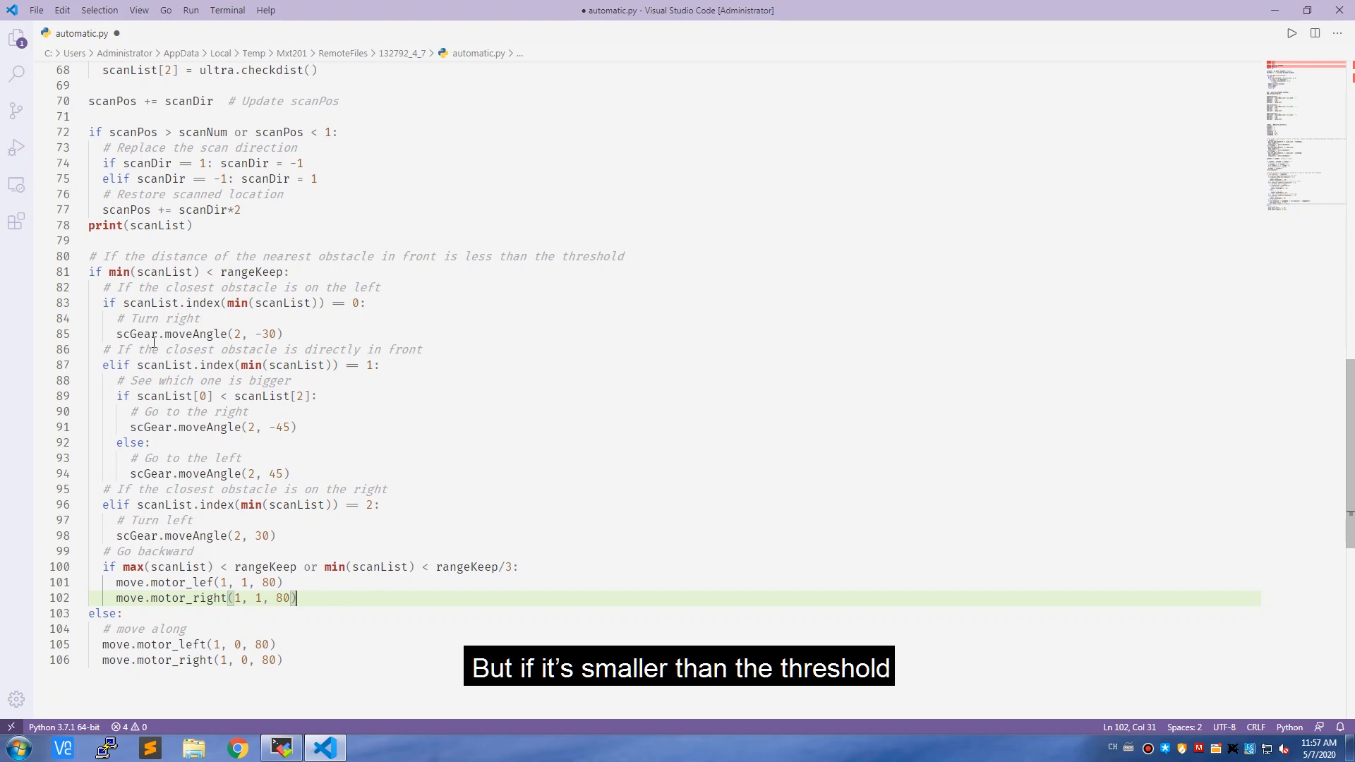
double_click(223, 303)
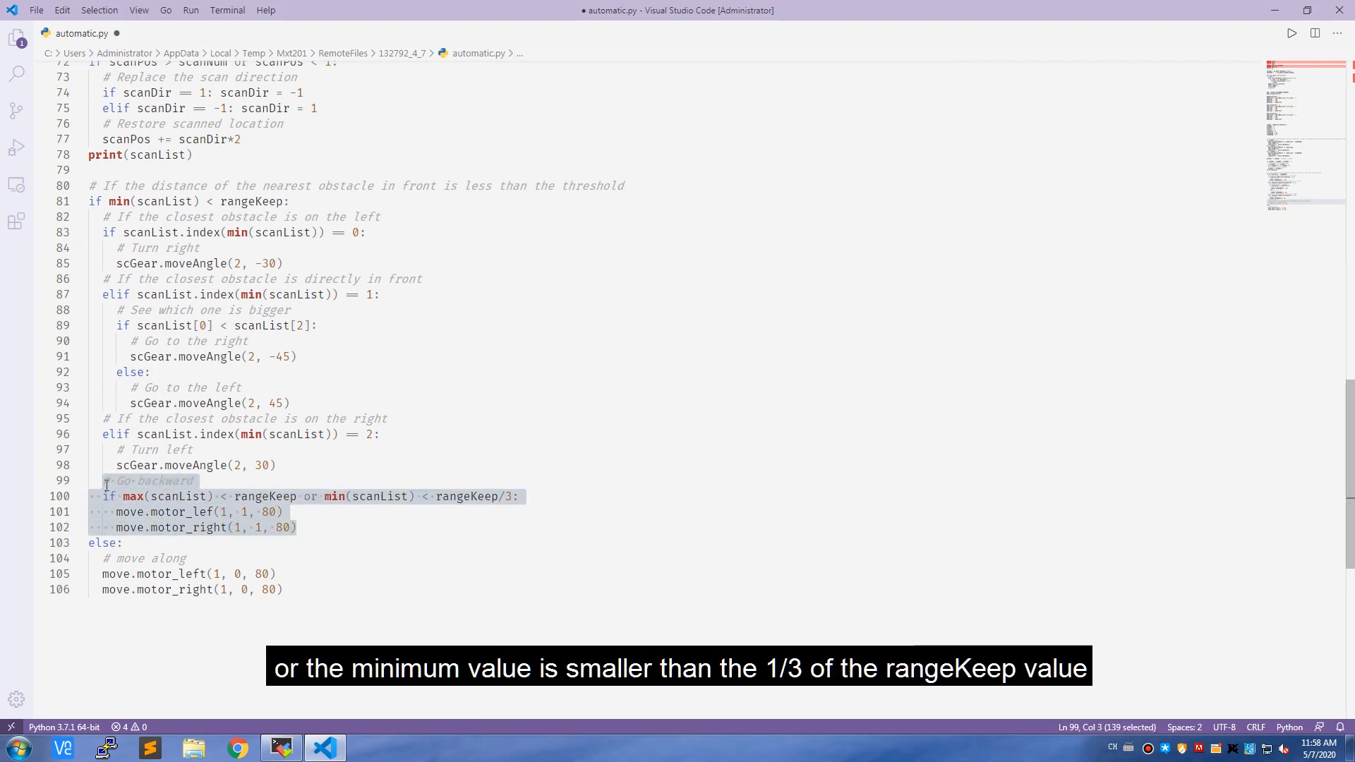
Indent the scanning and avoidance block and add while True: above it as an endless loop.
click(332, 527)
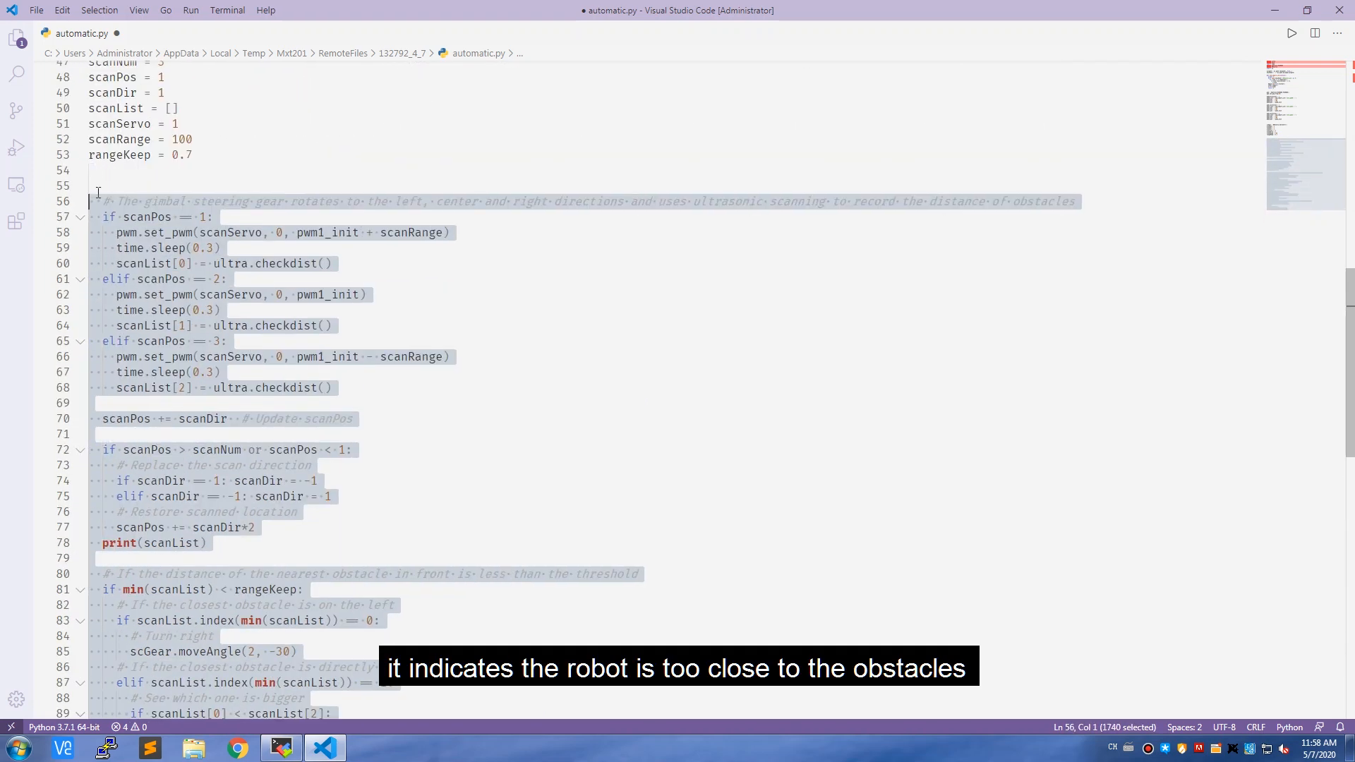
text(while)
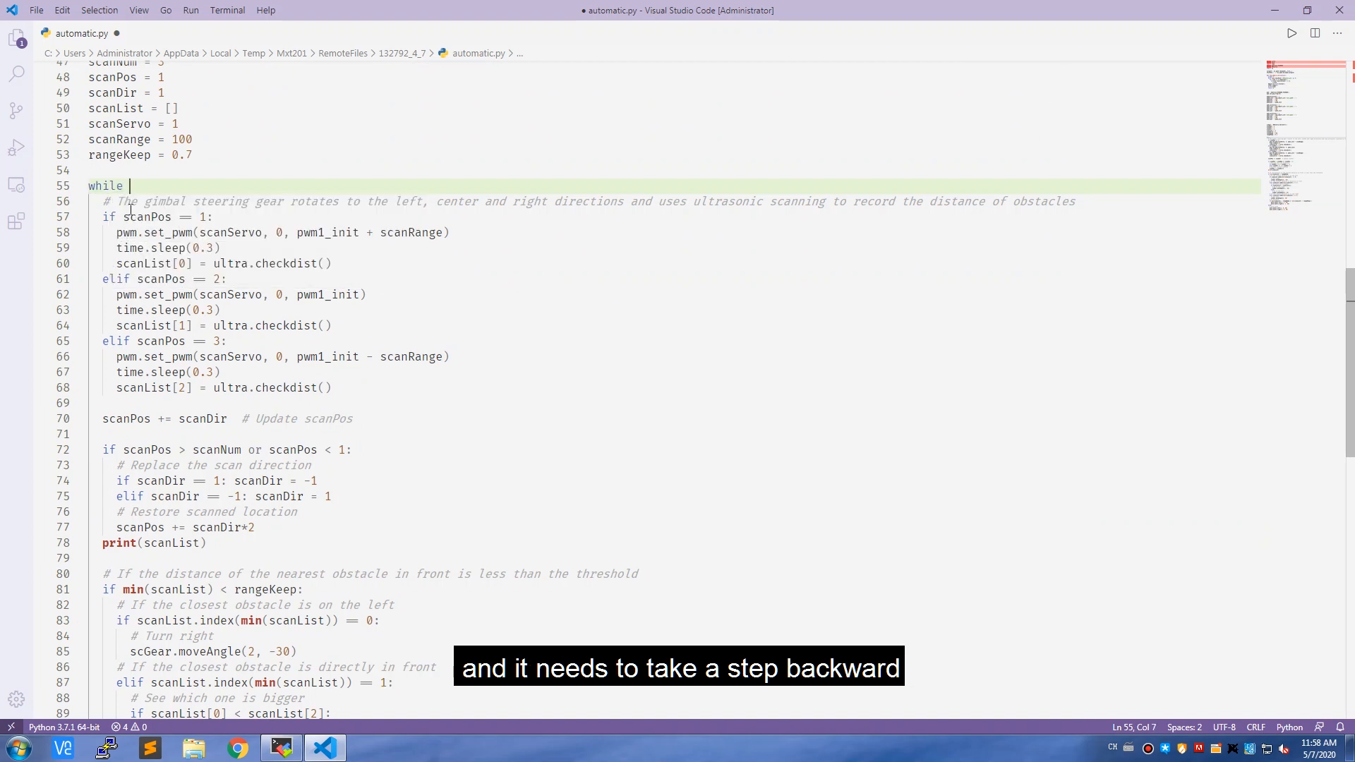
text(True:)
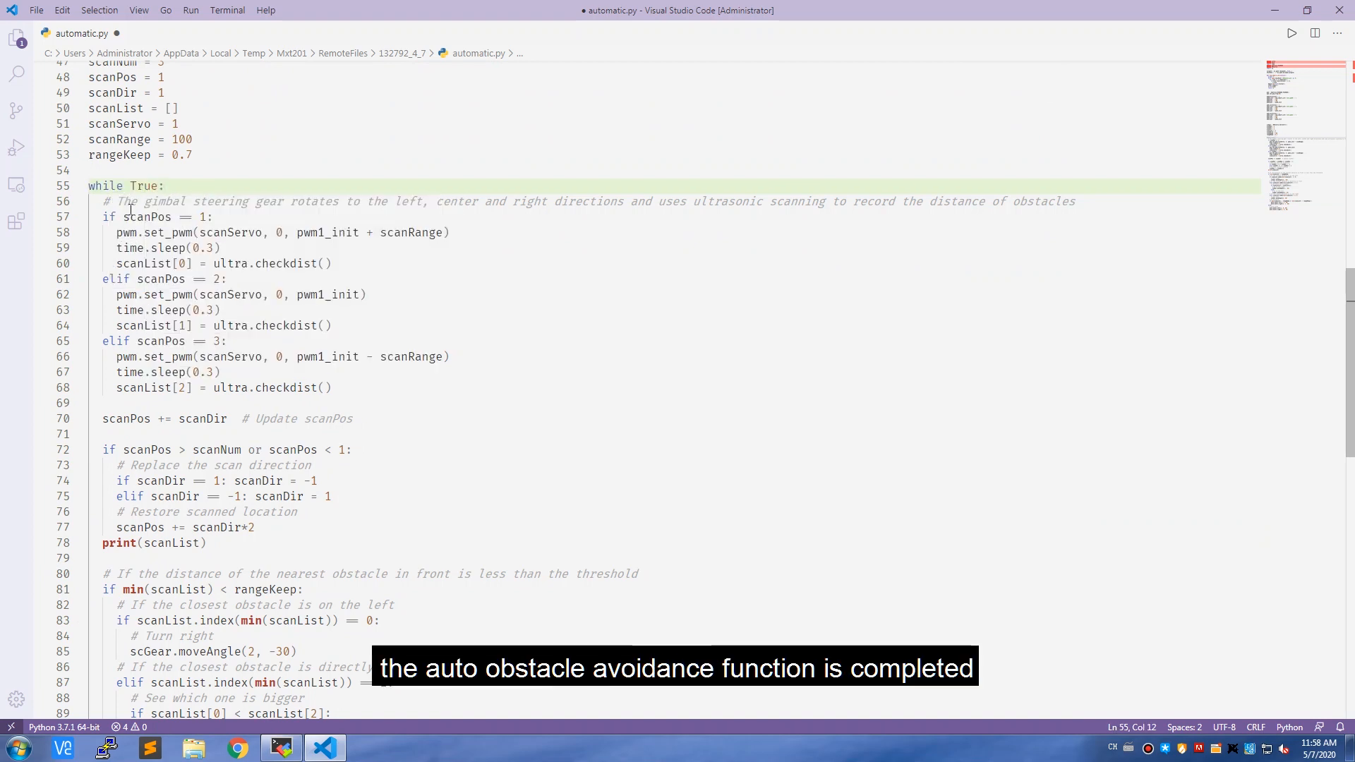